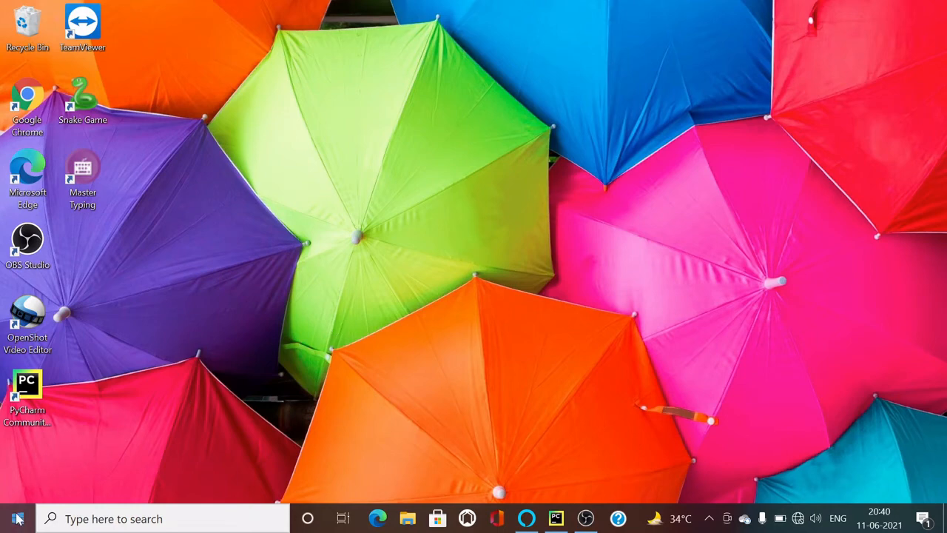
Step: Launch PyCharm Community from the desktop shortcut, opening Mini Project's empty main.py
left_click(17, 518)
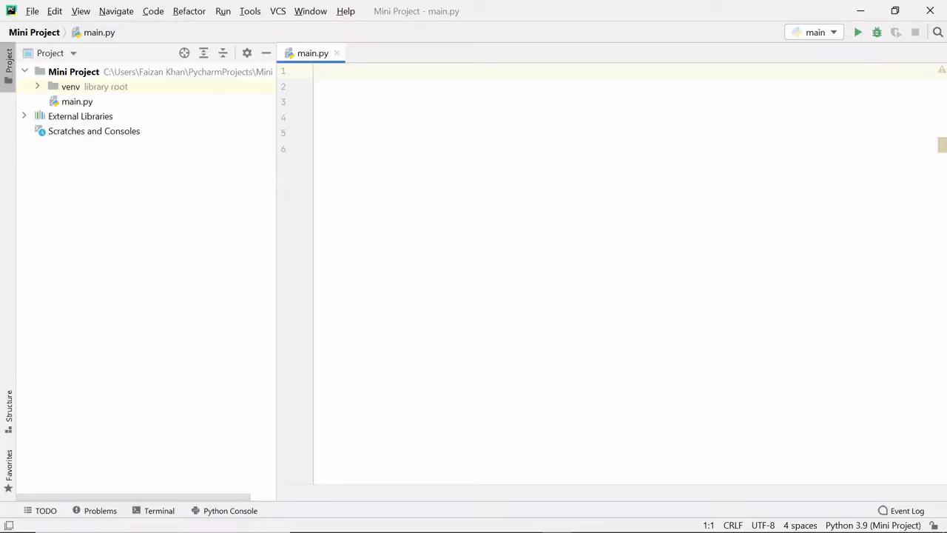
Step: Add 'import os' at the top of the empty main.py
left_click(318, 71)
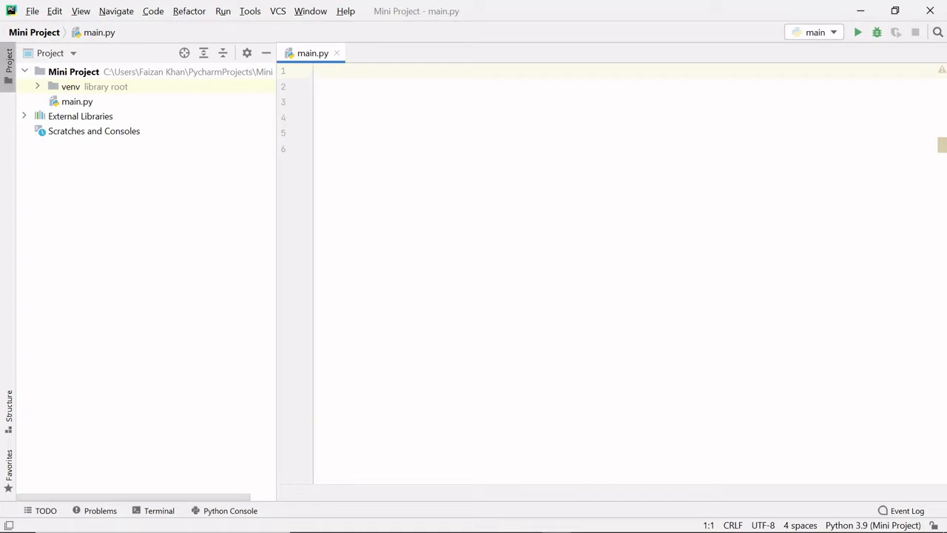
type("imp")
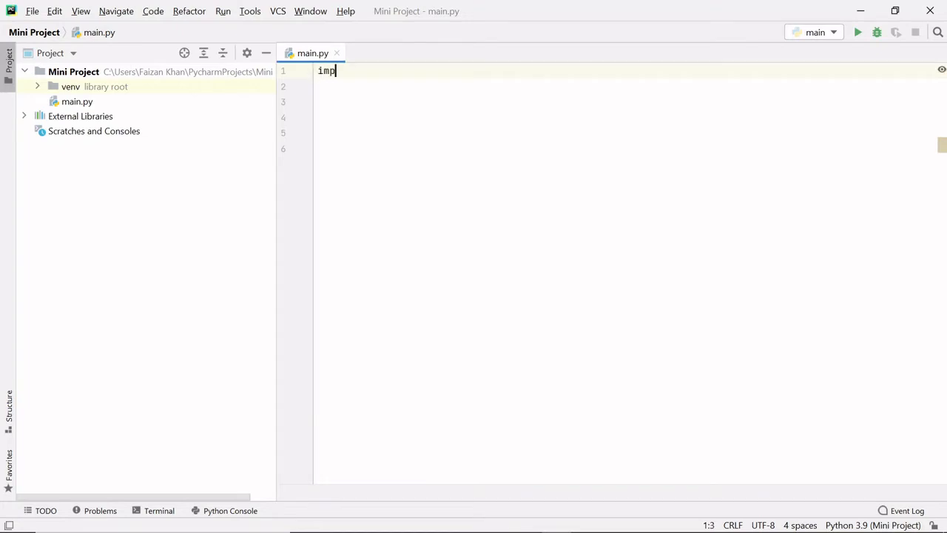
type("ort os")
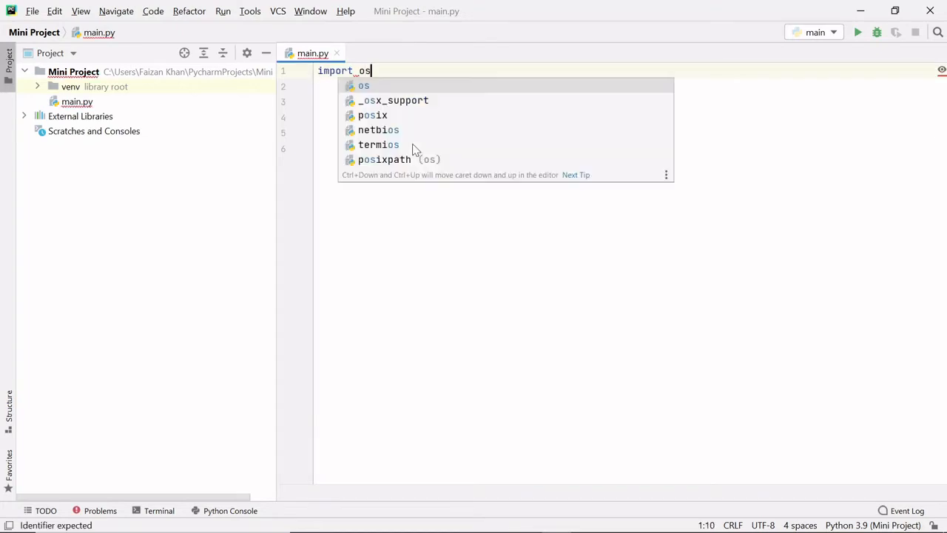
left_click(364, 85)
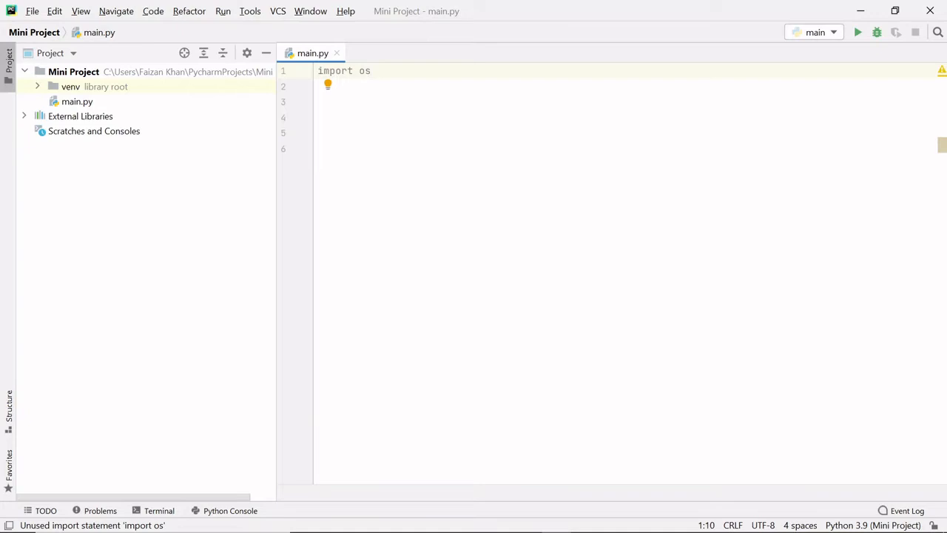
Step: Write os.system('shutdown /s /t 30') to schedule a Windows shutdown after 30 seconds
type("os")
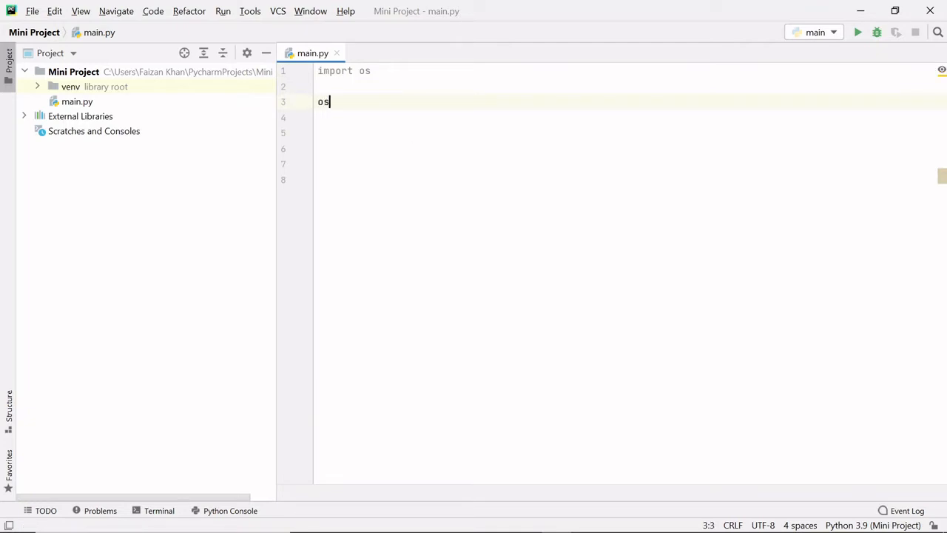
type(".system()")
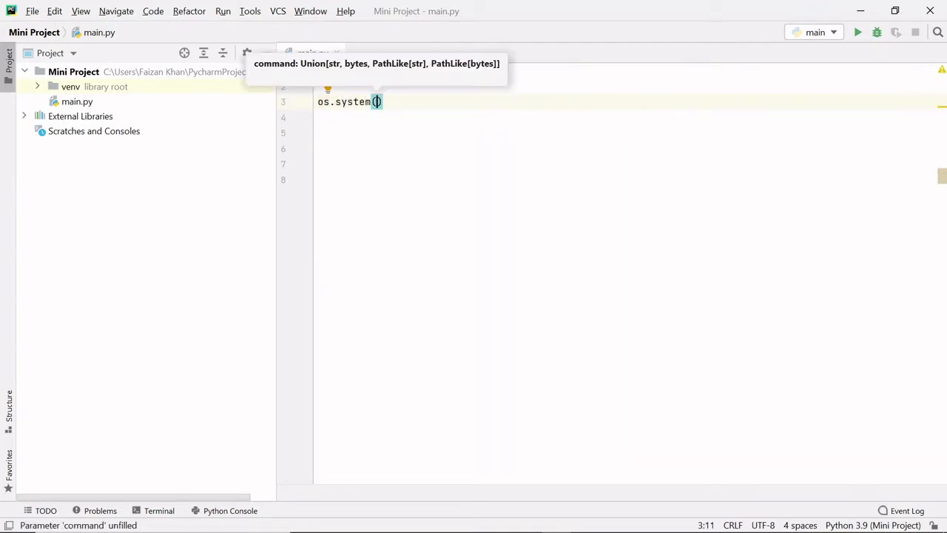
type("'shutdown")
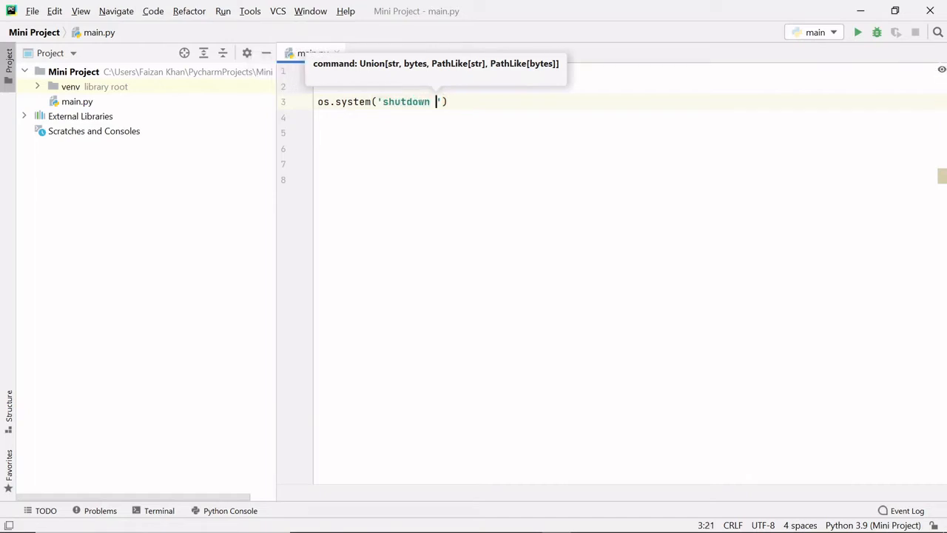
type("/s")
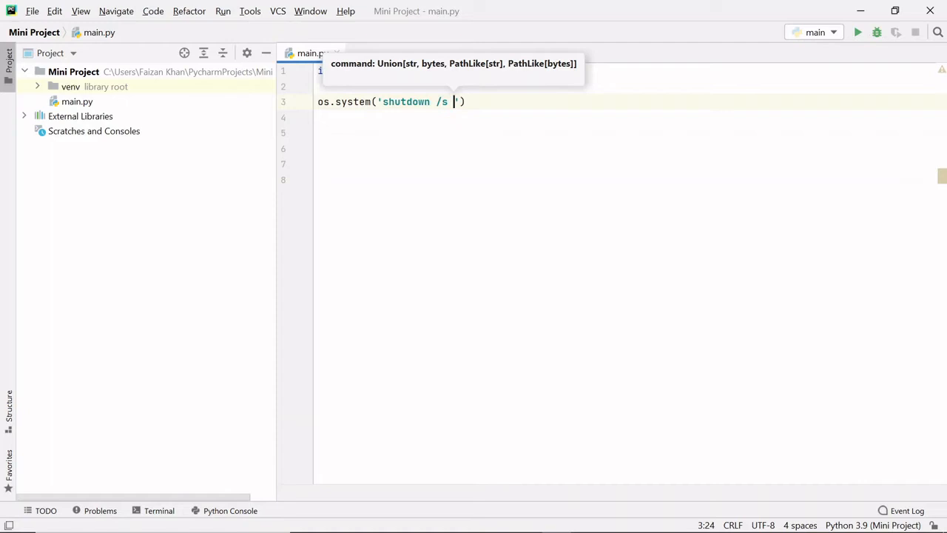
type("/t")
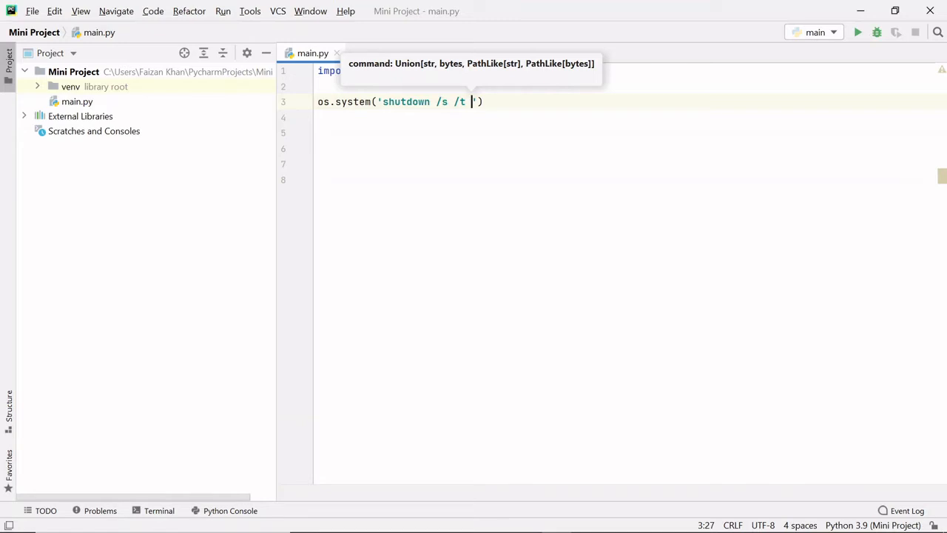
type("0")
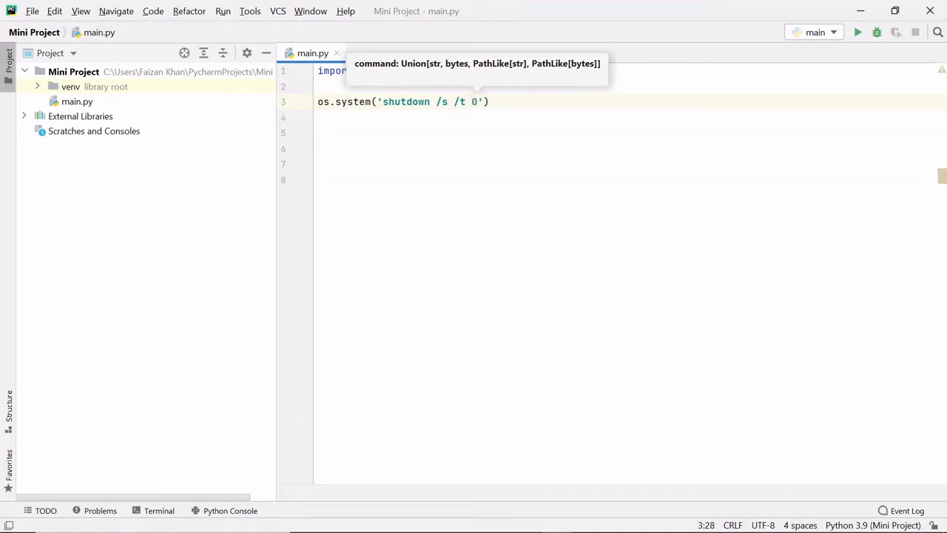
type("3")
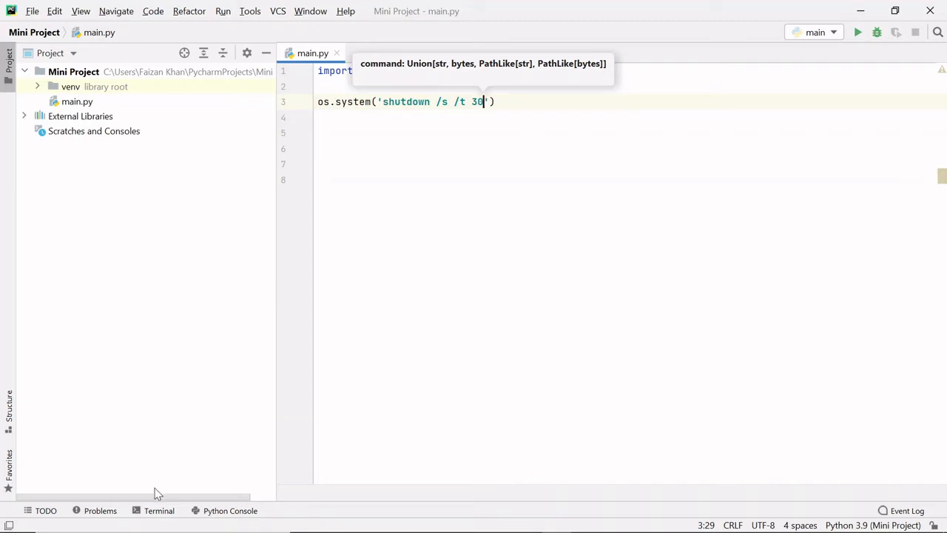
Step: Run 'pip install pyttsx3' in the project terminal; requirements are already satisfied
left_click(160, 511)
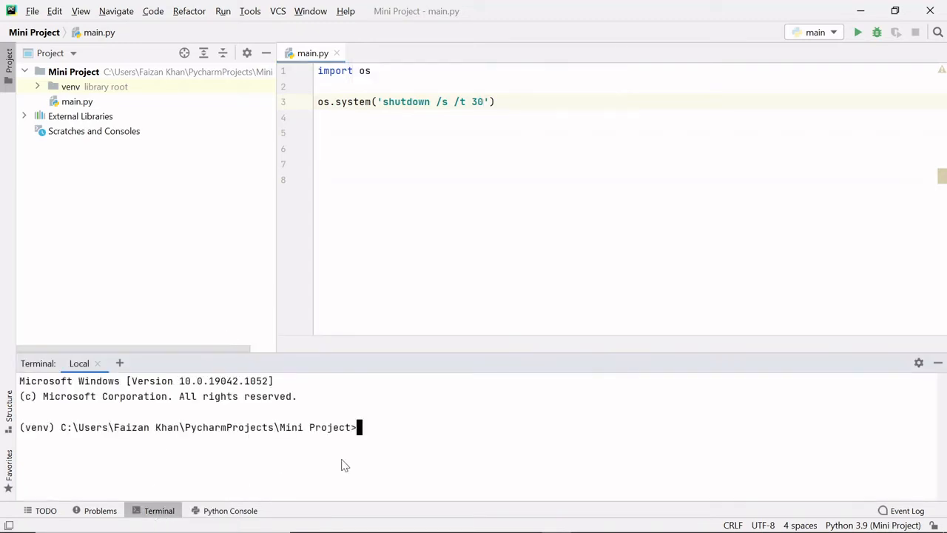
type("pip in")
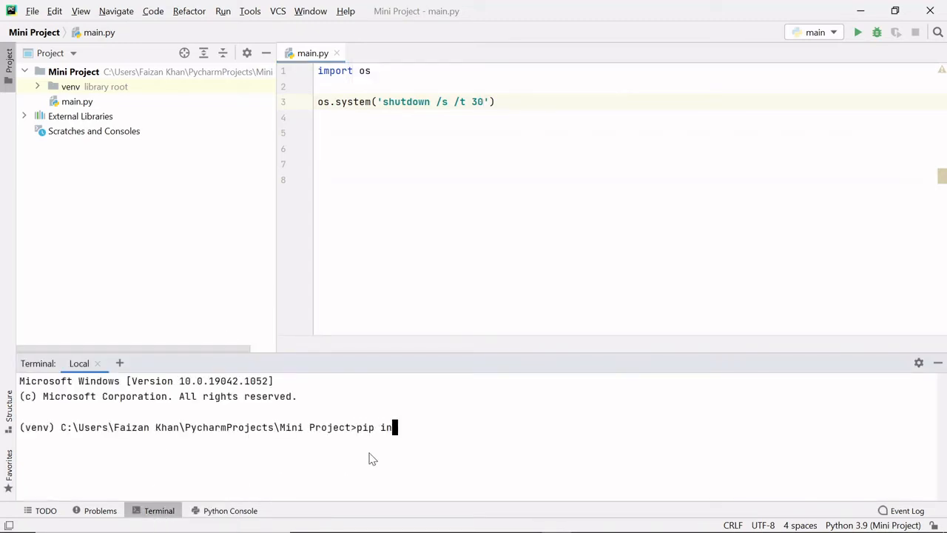
type("stall pytt")
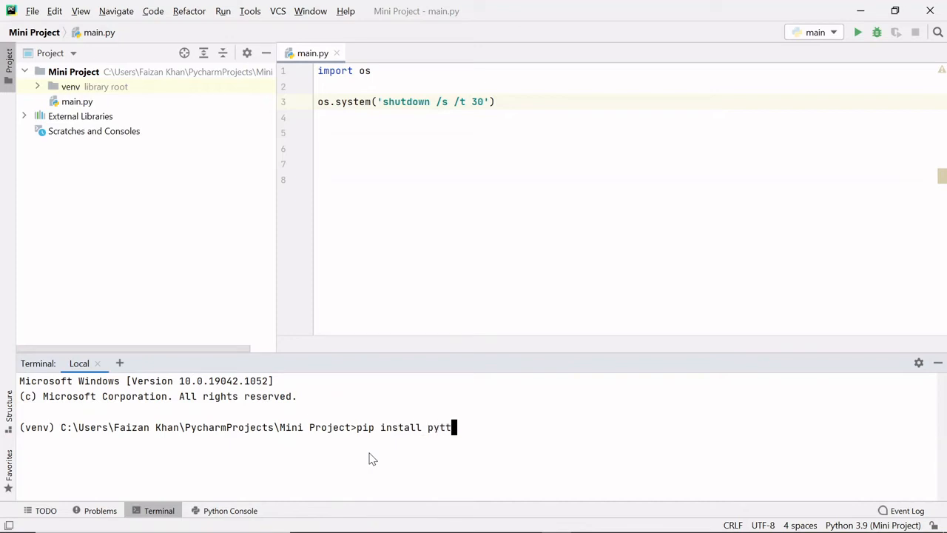
type("sx3")
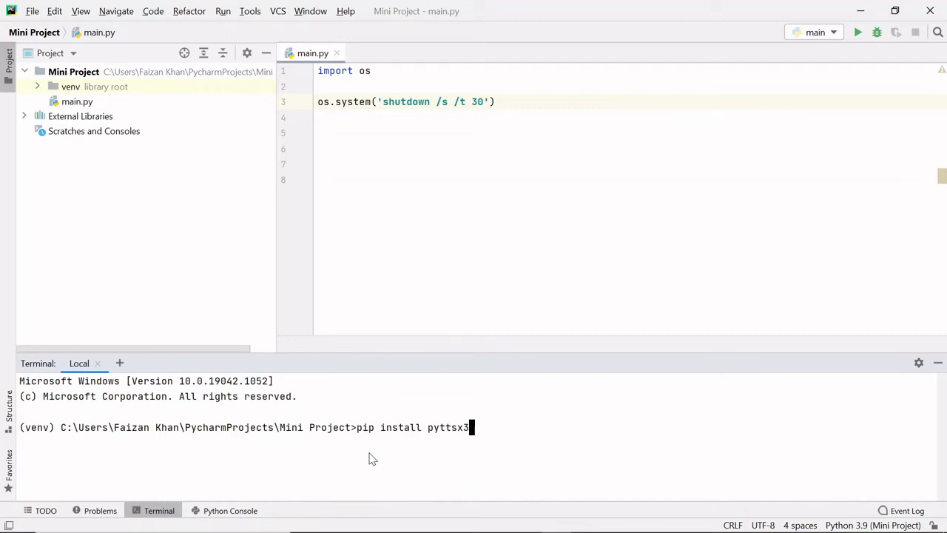
key("Return")
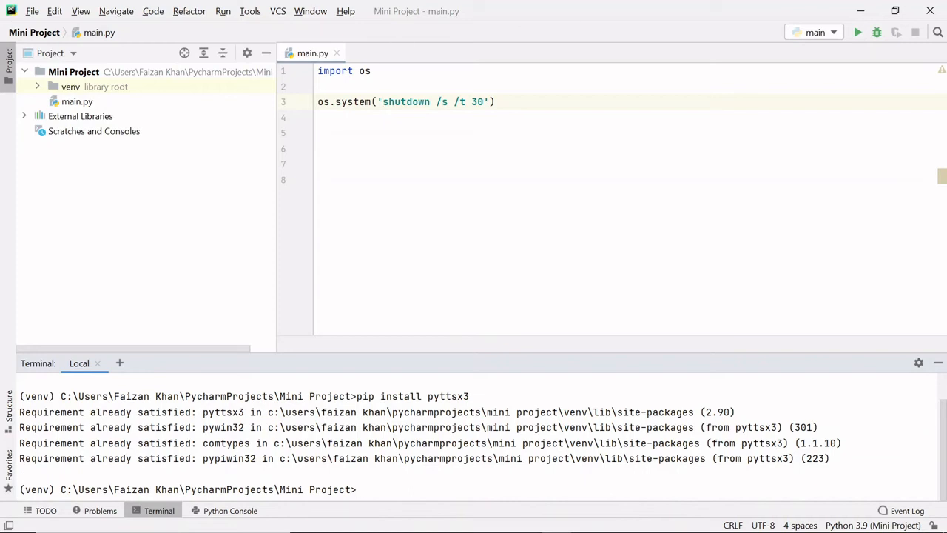
Step: Add 'import pyttsx3' and start a new line after the shutdown call
type("import")
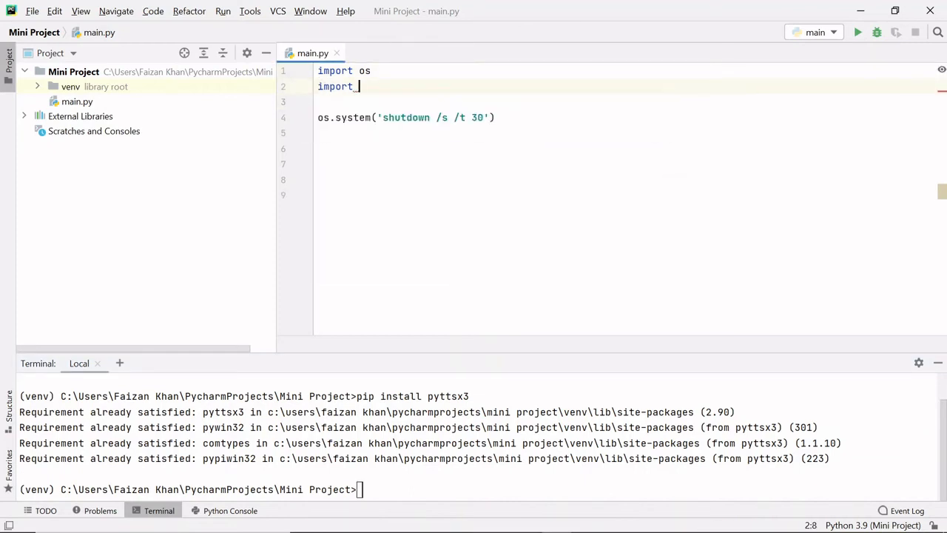
type("pyttsx3")
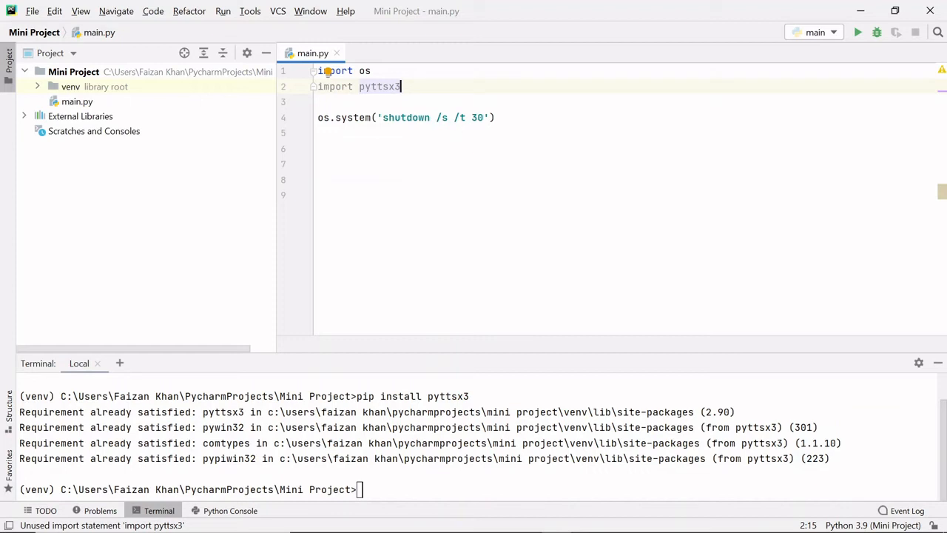
left_click(320, 133)
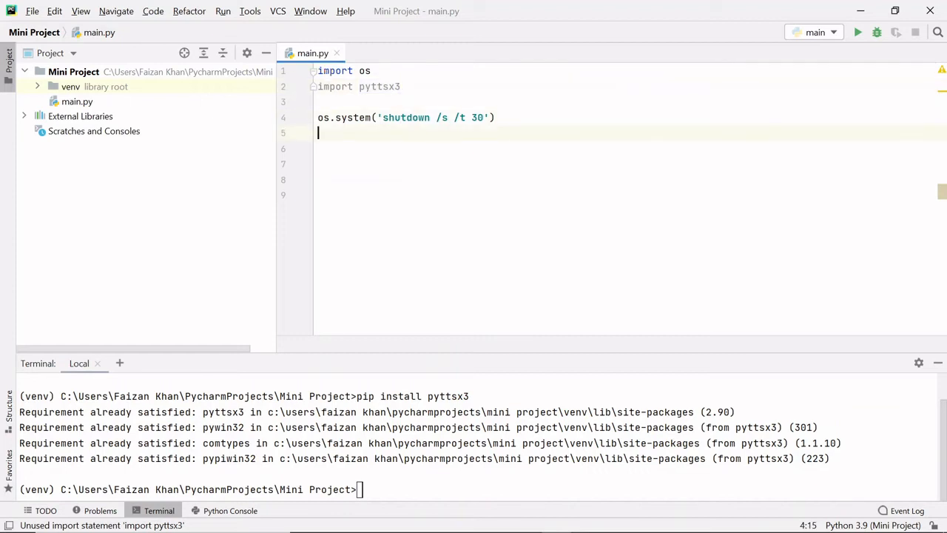
Step: Write pyttsx3.speak('Ok sir I am shutting down your pc in next {} seconds')
type("pyttsx3")
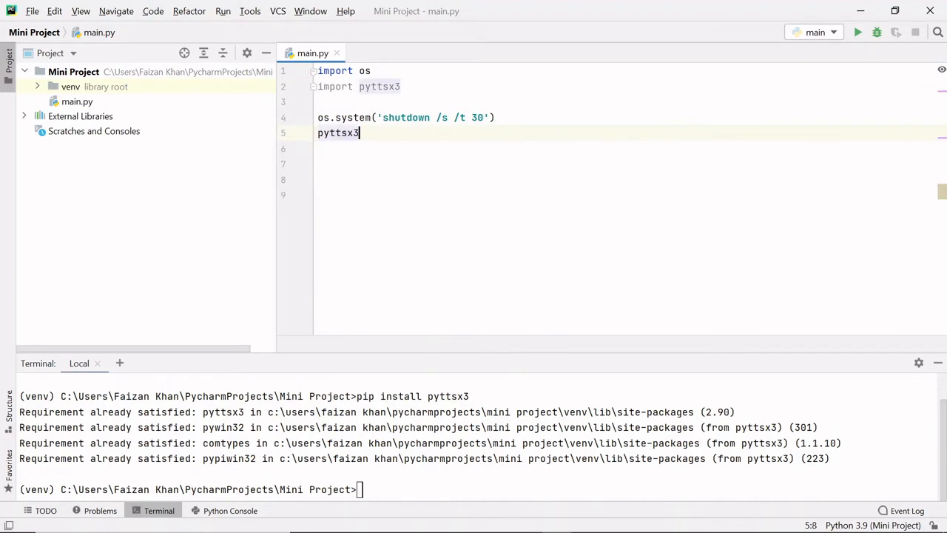
type(".speak(")
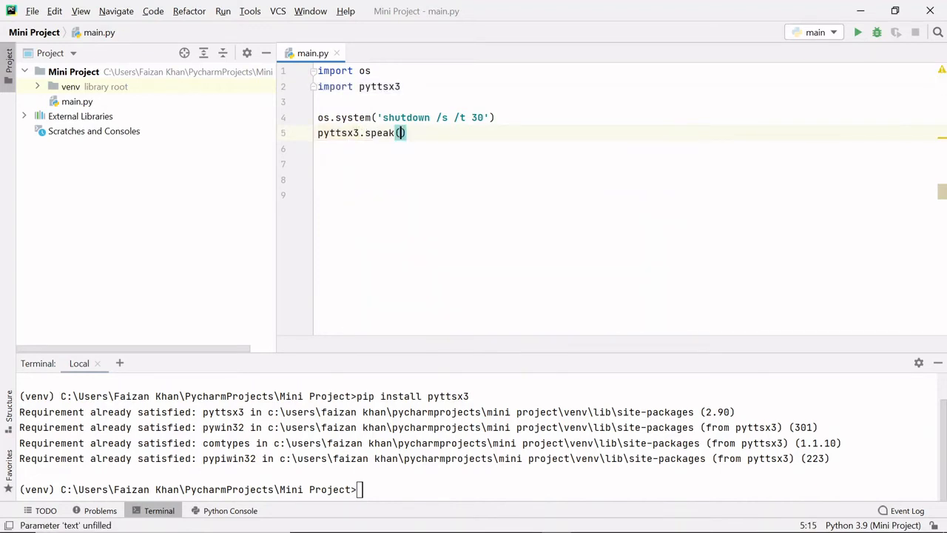
type("'")
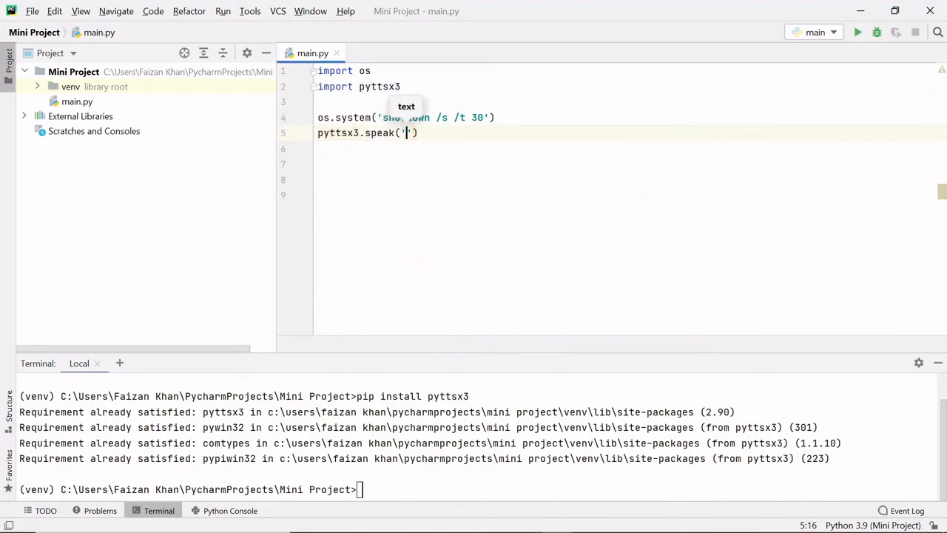
type("Ok sir I")
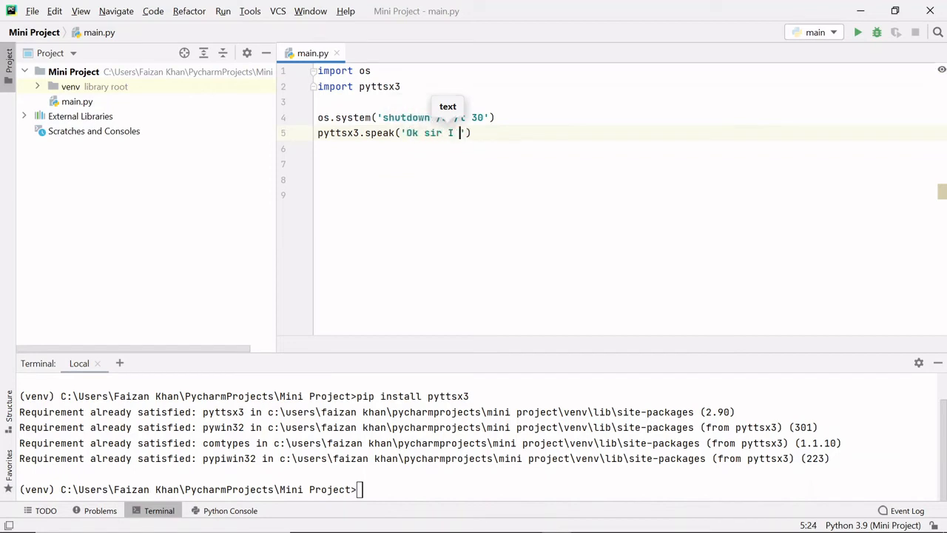
type("am shutting down your")
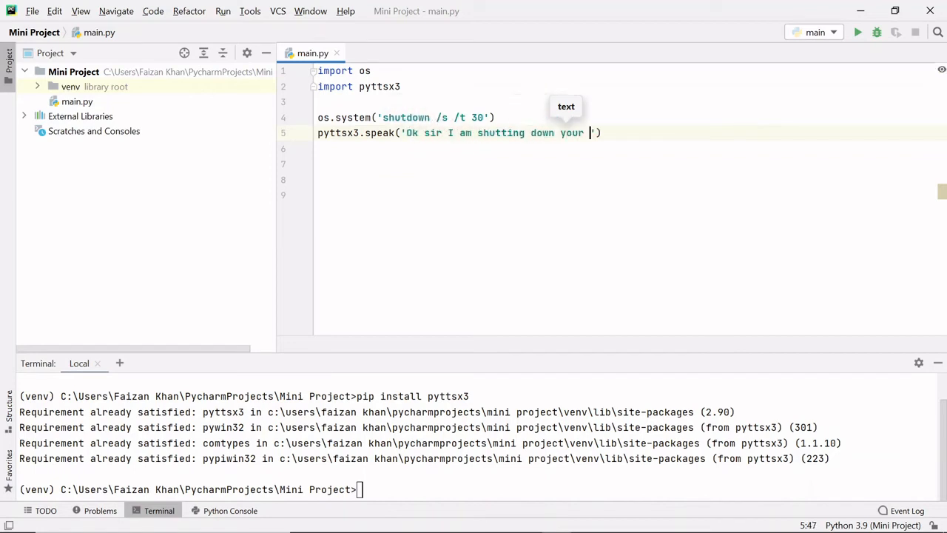
type("pc in next {}")
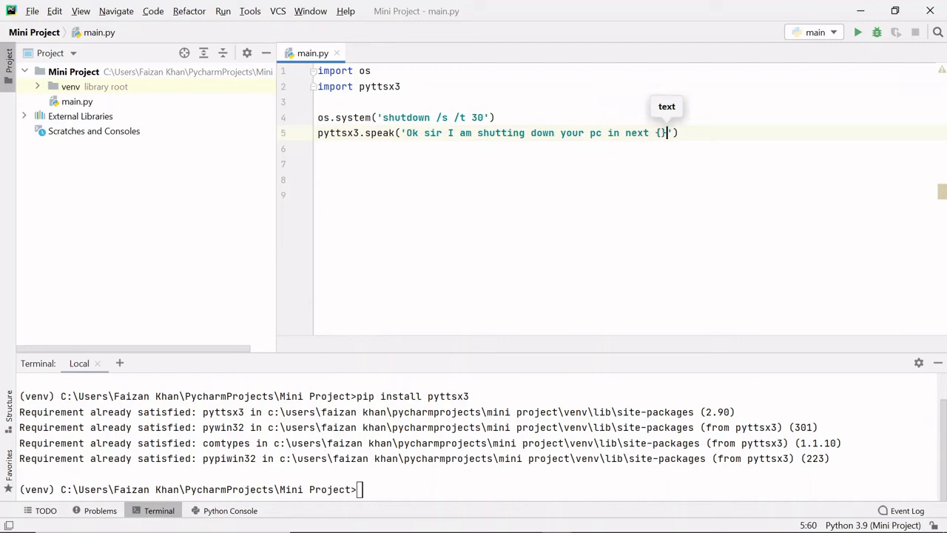
type("seconds")
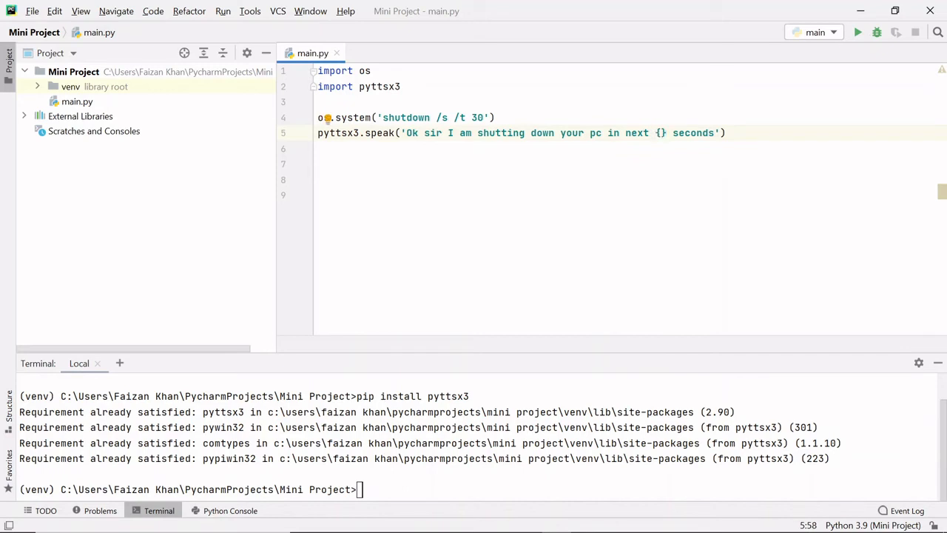
Step: Define sec=30 and make both strings f-strings using {sec} for the shutdown delay and message
type("f")
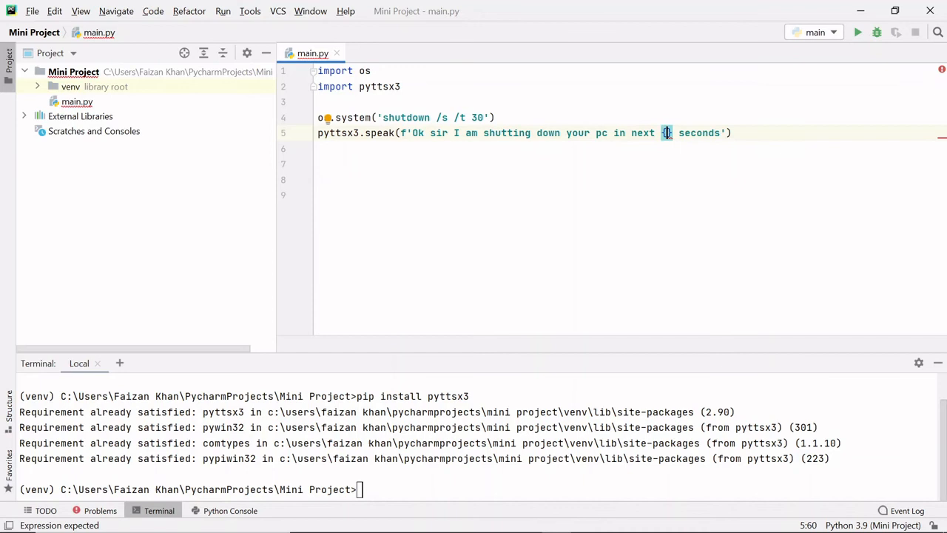
type("sec")
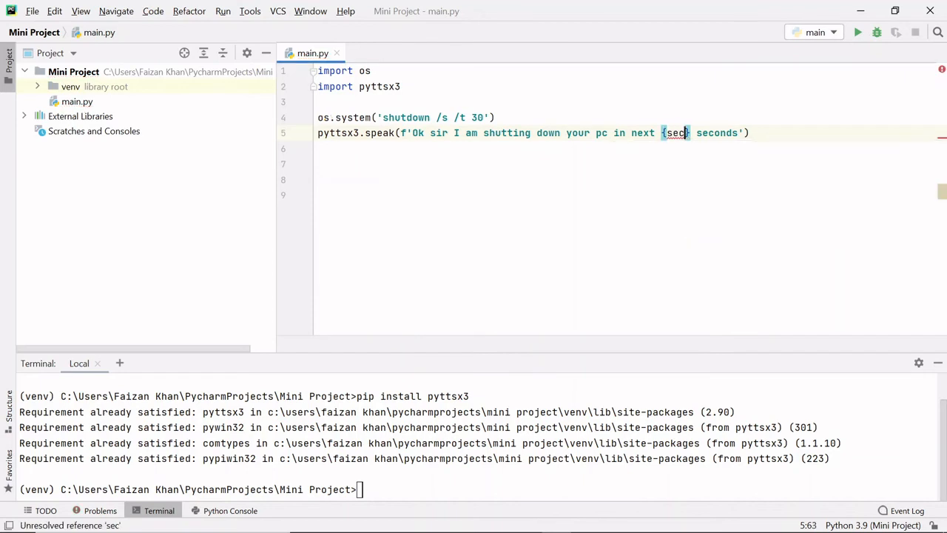
type("s")
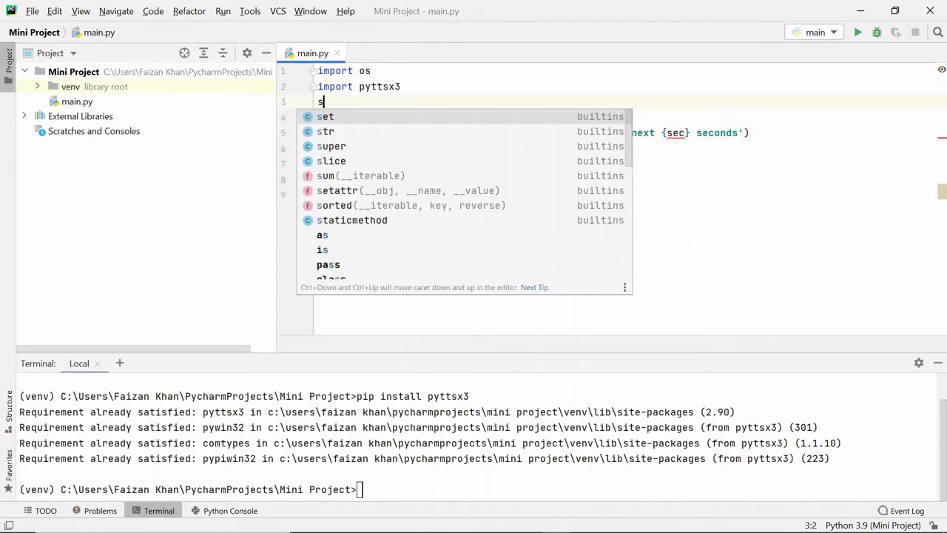
type("ec=30")
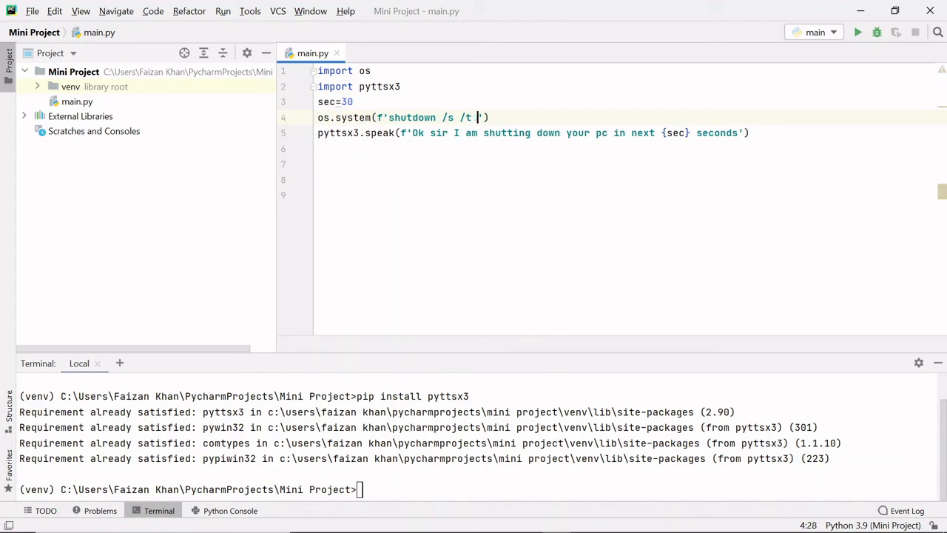
type("{sec}")
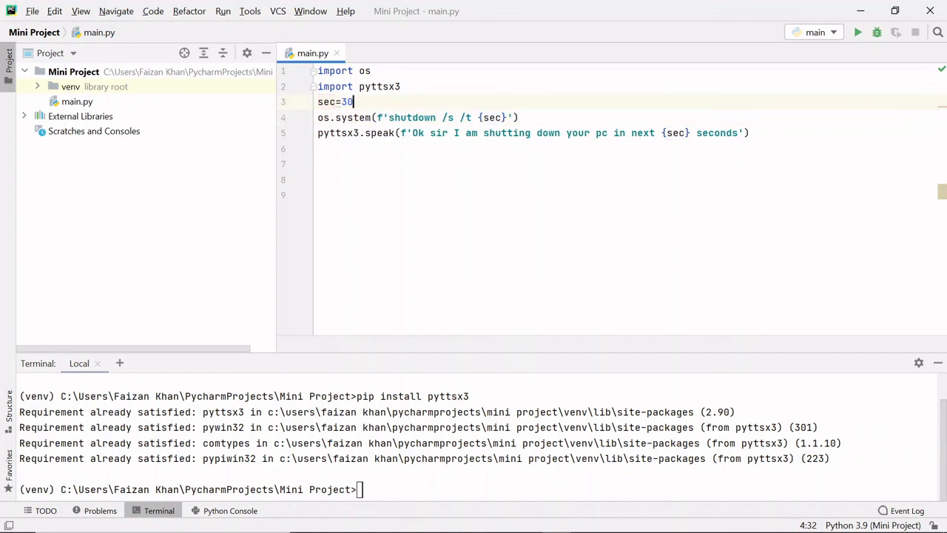
type("10")
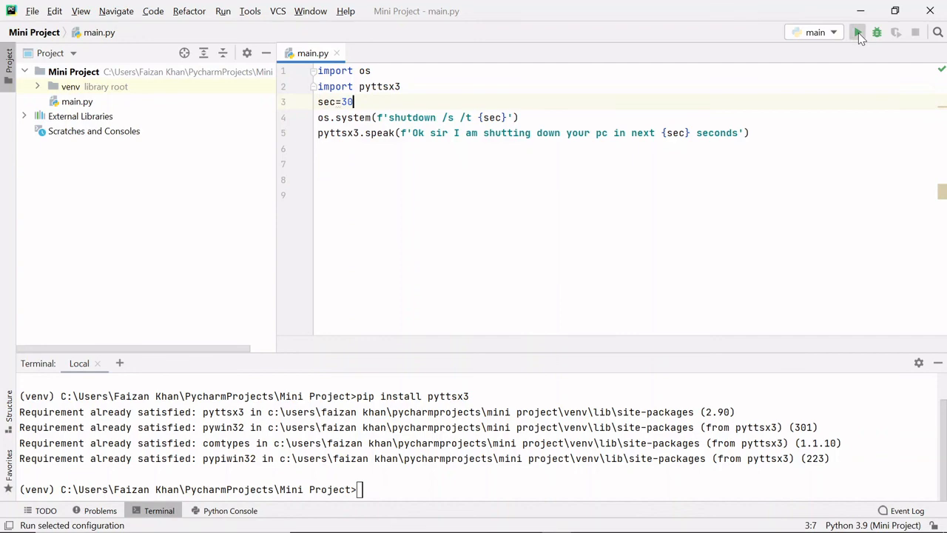
Step: Run the script and dismiss the Windows sign-out warning, then run it again
left_click(858, 32)
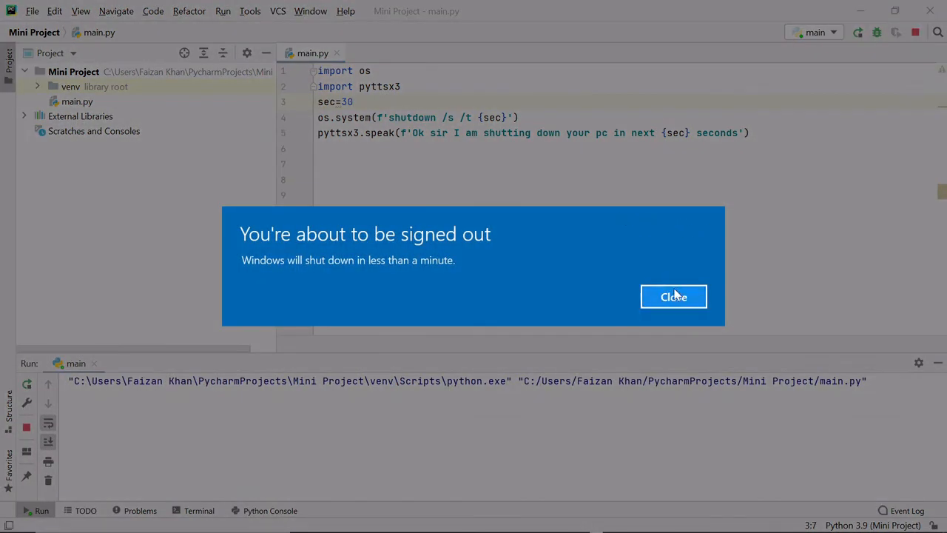
left_click(673, 296)
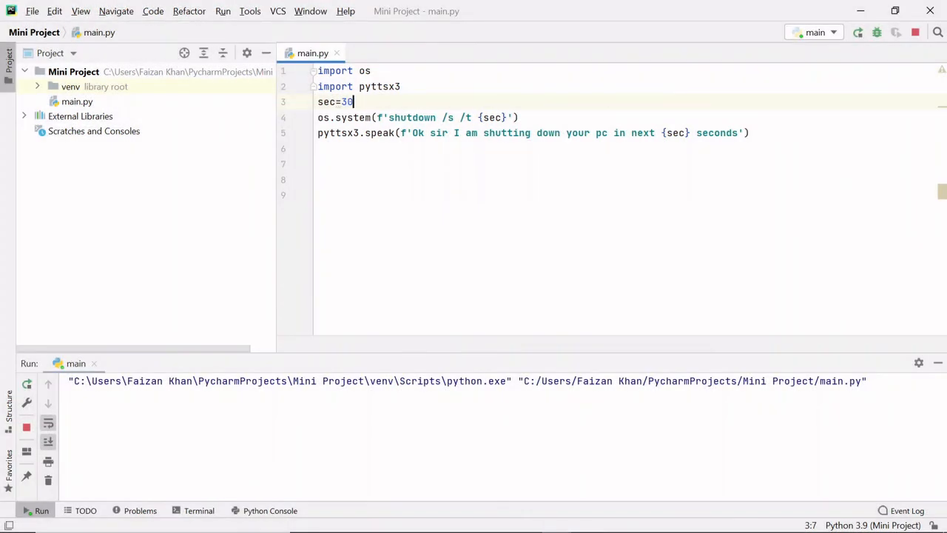
left_click(858, 33)
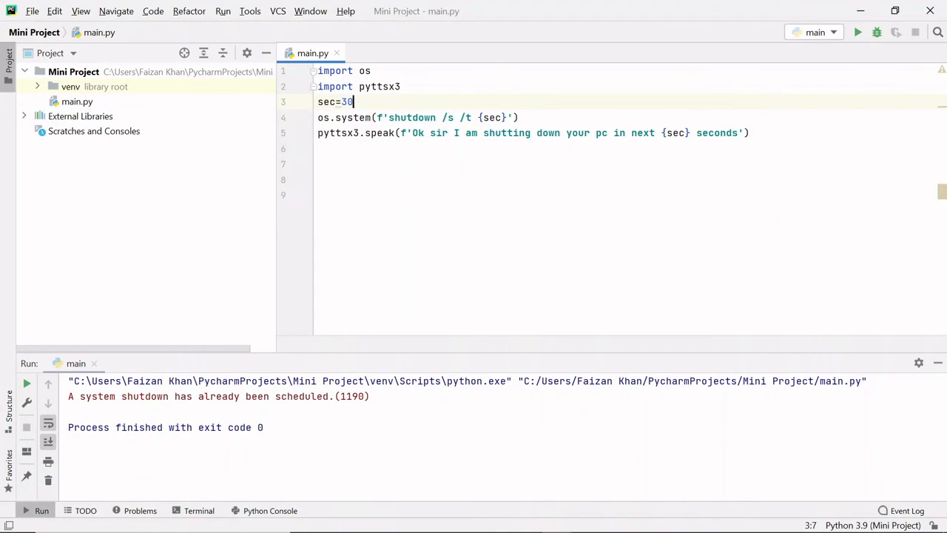